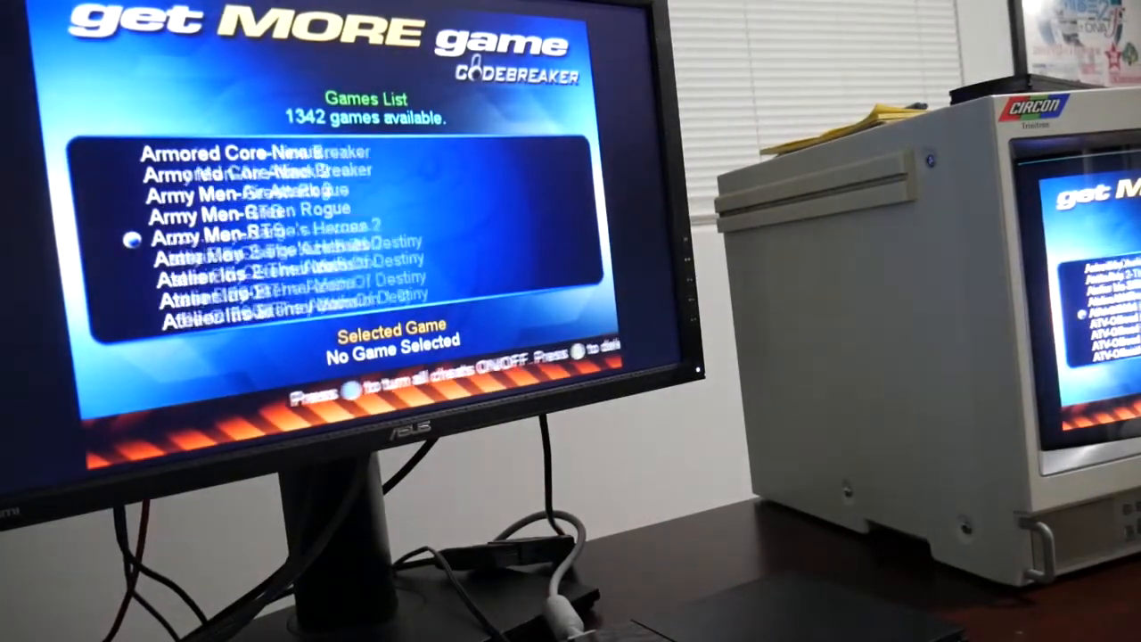
{"action": "scroll", "scroll_direction": "down", "scroll_amount": 3}
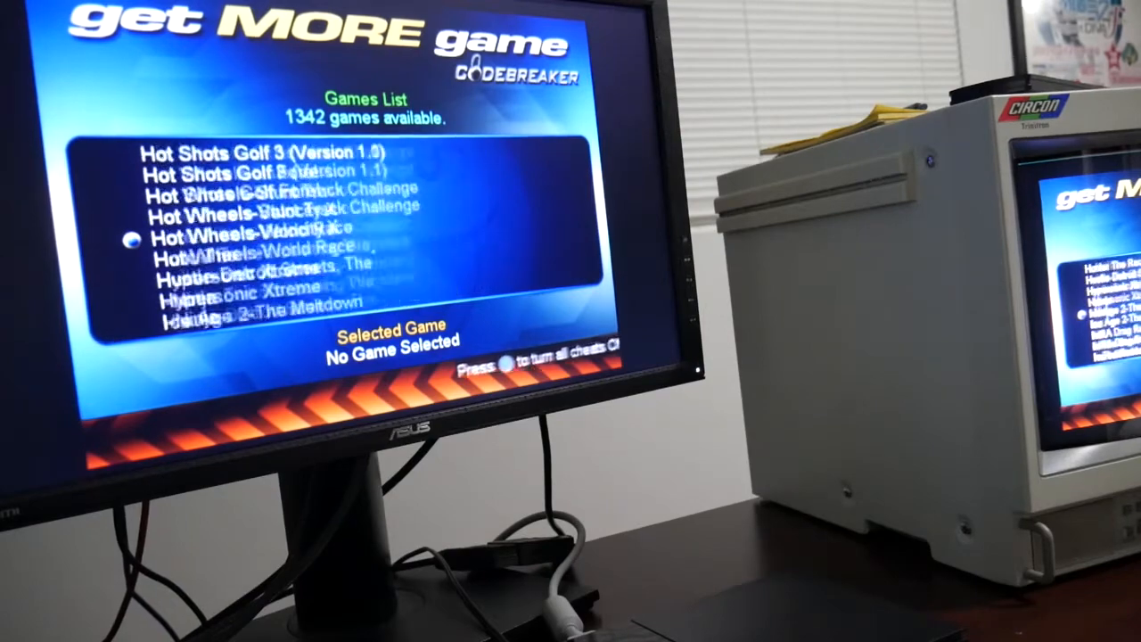
{"action": "scroll", "scroll_direction": "down", "scroll_amount": 3}
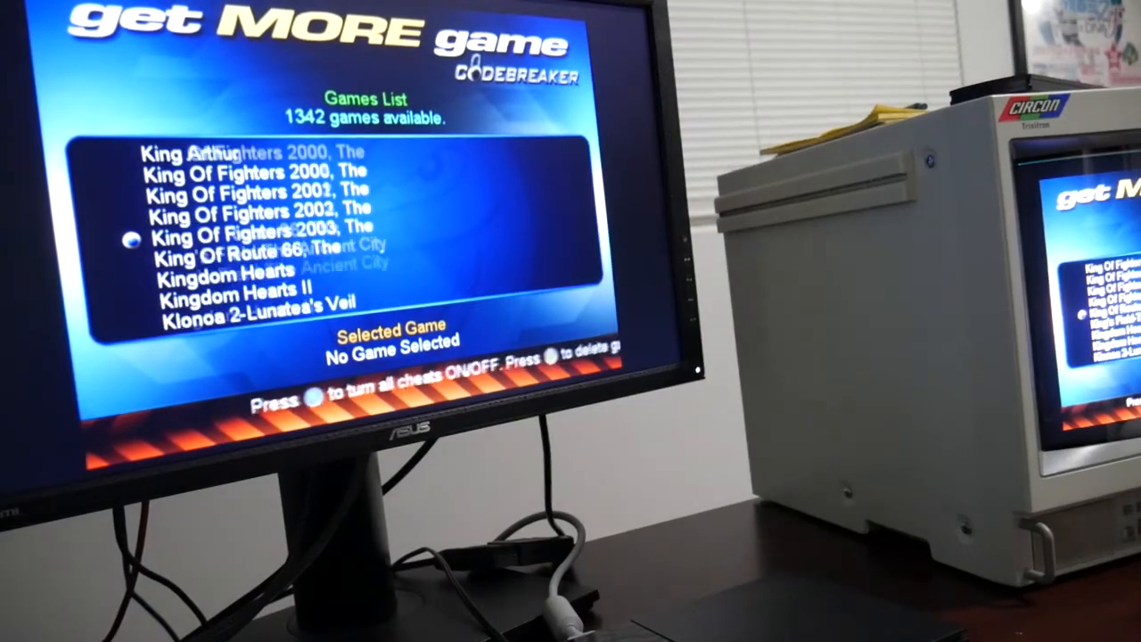